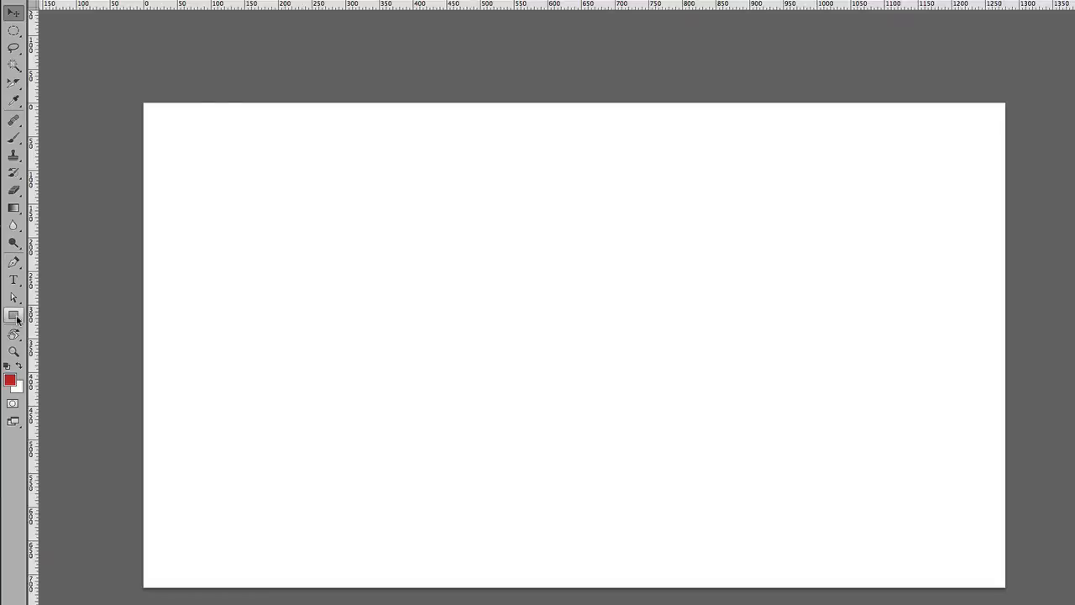
Draw a wide brown rectangle, an exact 317 × 317 px square beside it, and a smaller square below
{"action": "left_click_drag", "start_coordinate": [305, 232], "coordinate": [507, 300]}
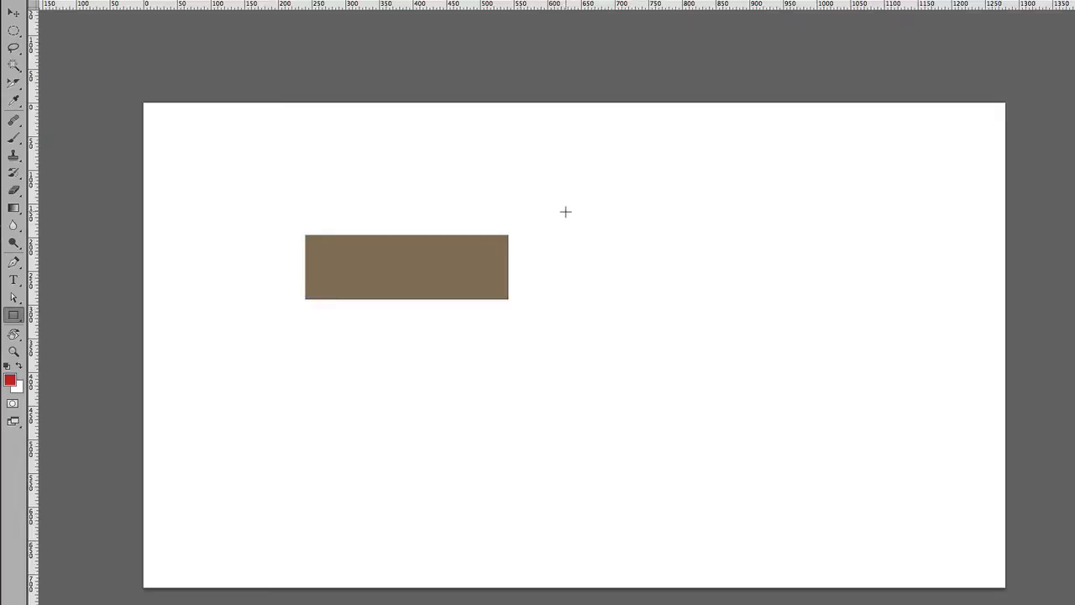
{"action": "left_click", "coordinate": [564, 211]}
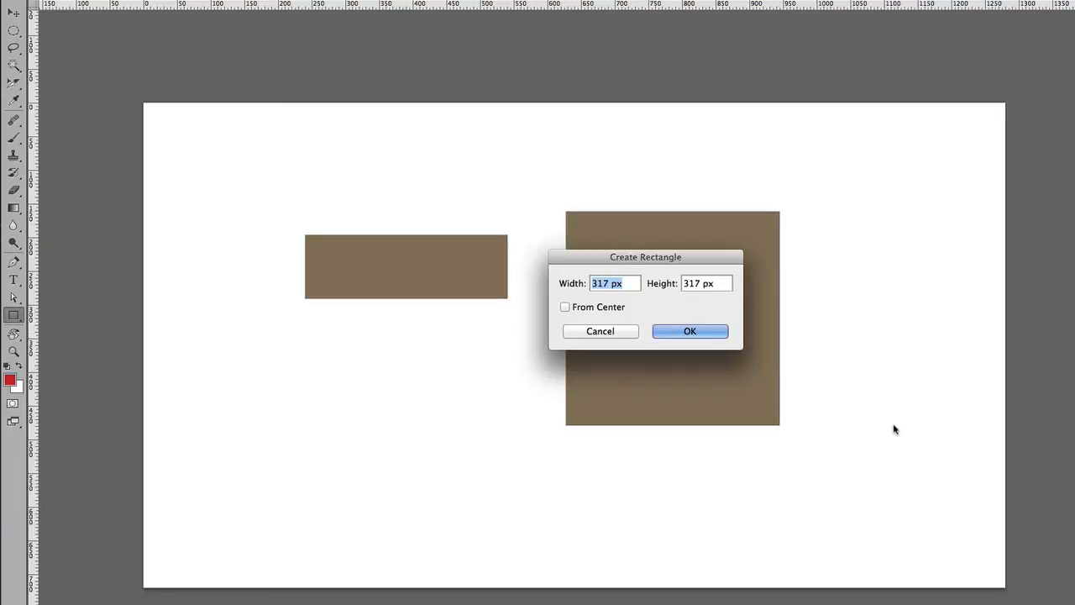
{"action": "left_click", "coordinate": [689, 329]}
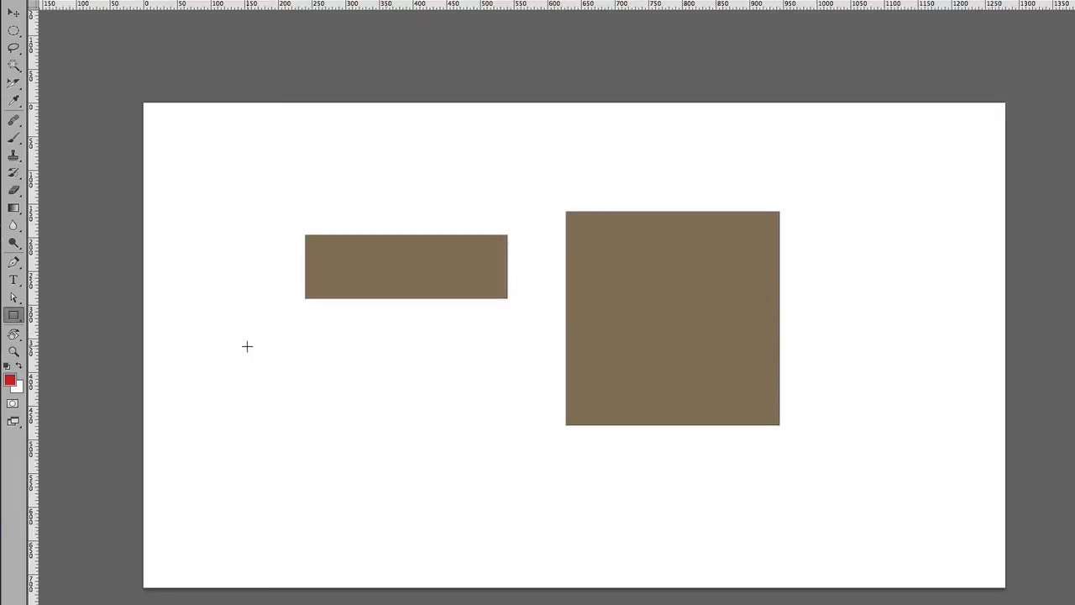
{"action": "left_click_drag", "start_coordinate": [247, 346], "coordinate": [359, 450]}
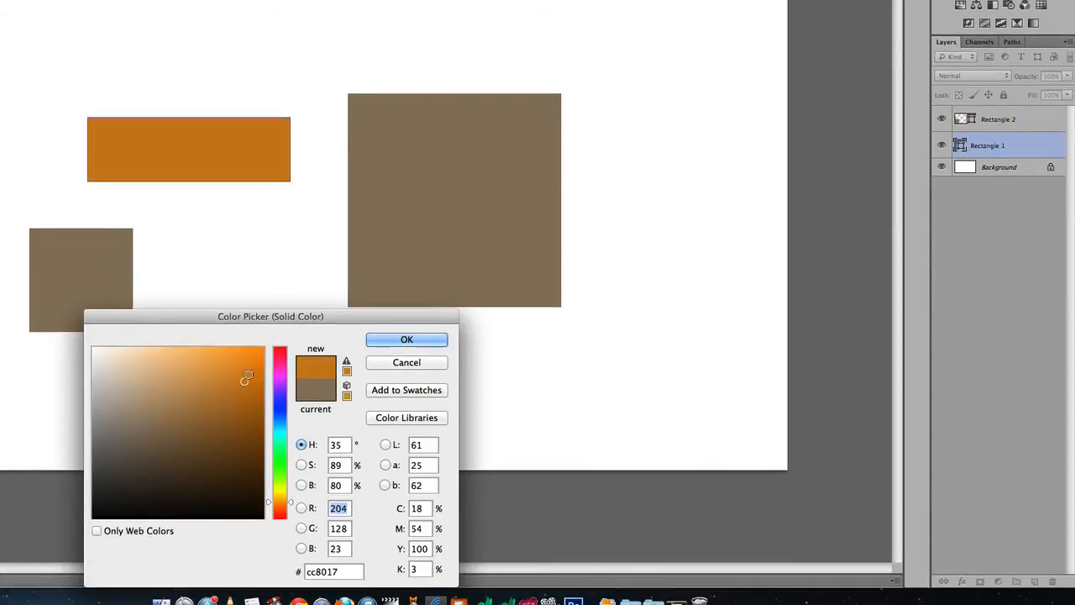
Recolor the wide rectangle orange via the Color Picker
{"action": "left_click", "coordinate": [406, 339]}
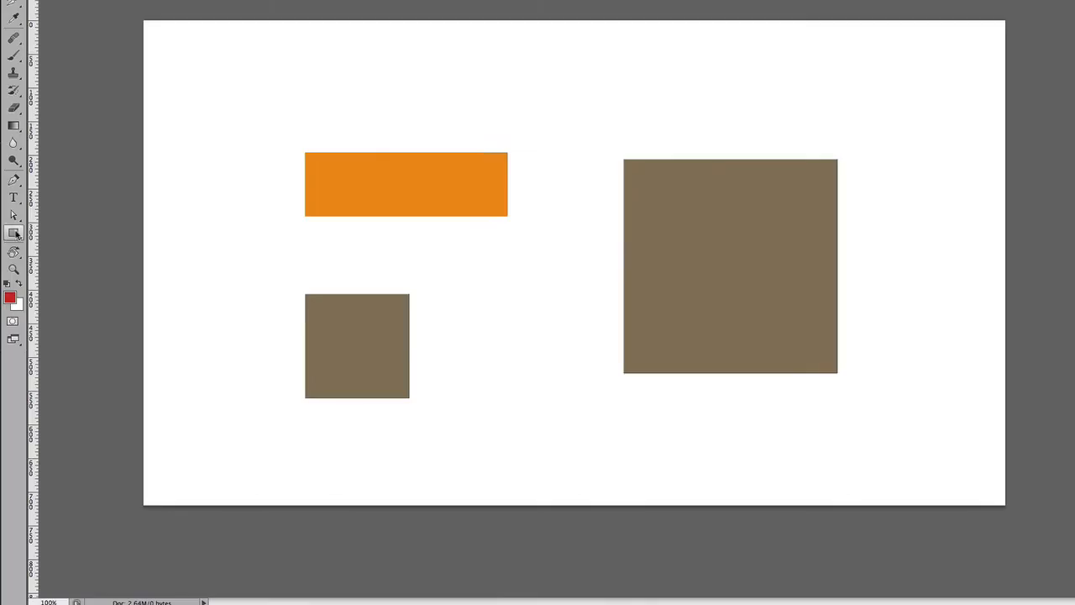
Draw a tall brown rounded rectangle at top left and cancel the Create Rounded Rectangle dialog
{"action": "left_click", "coordinate": [13, 232]}
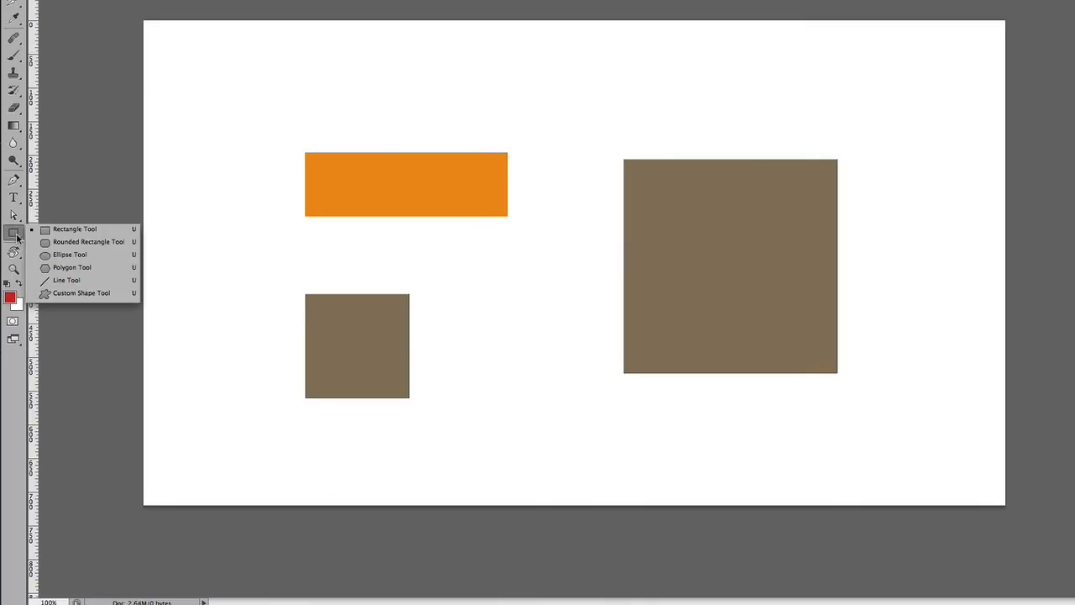
{"action": "mouse_move", "coordinate": [87, 242]}
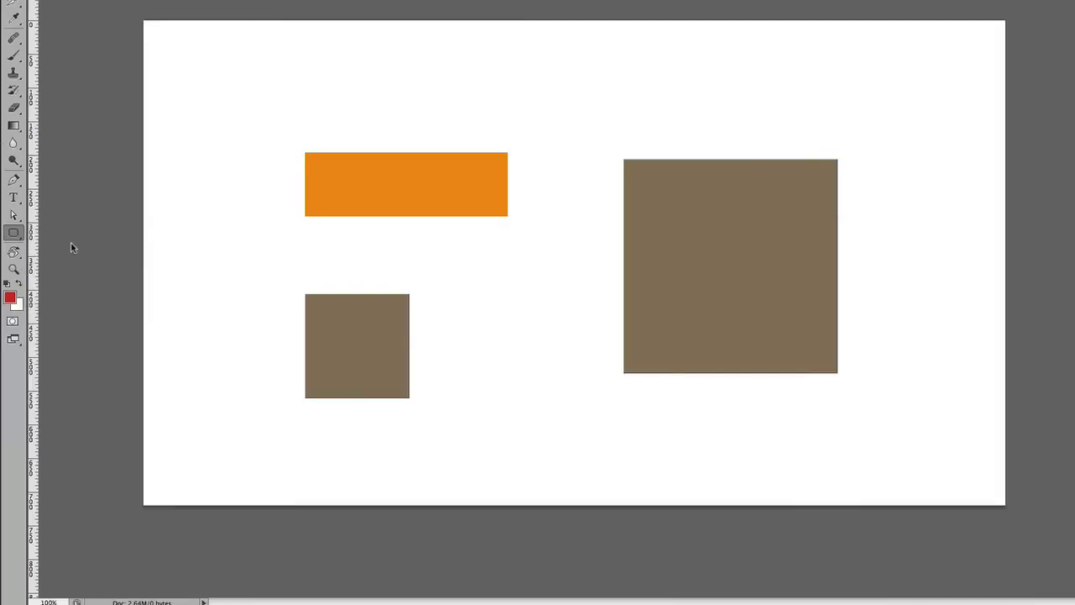
{"action": "left_click_drag", "start_coordinate": [186, 64], "coordinate": [265, 198]}
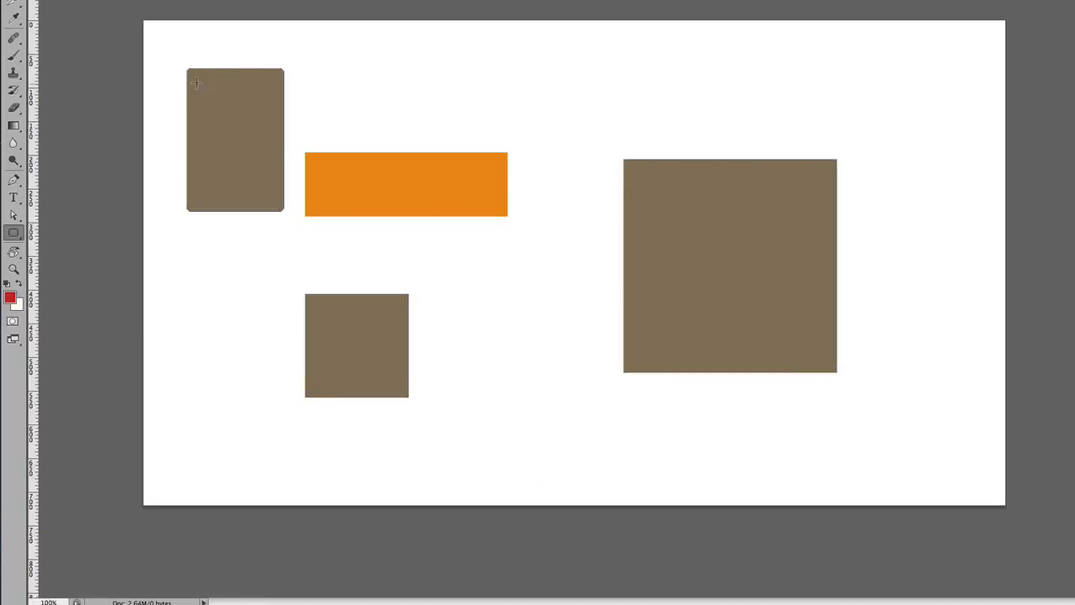
{"action": "mouse_move", "coordinate": [218, 84]}
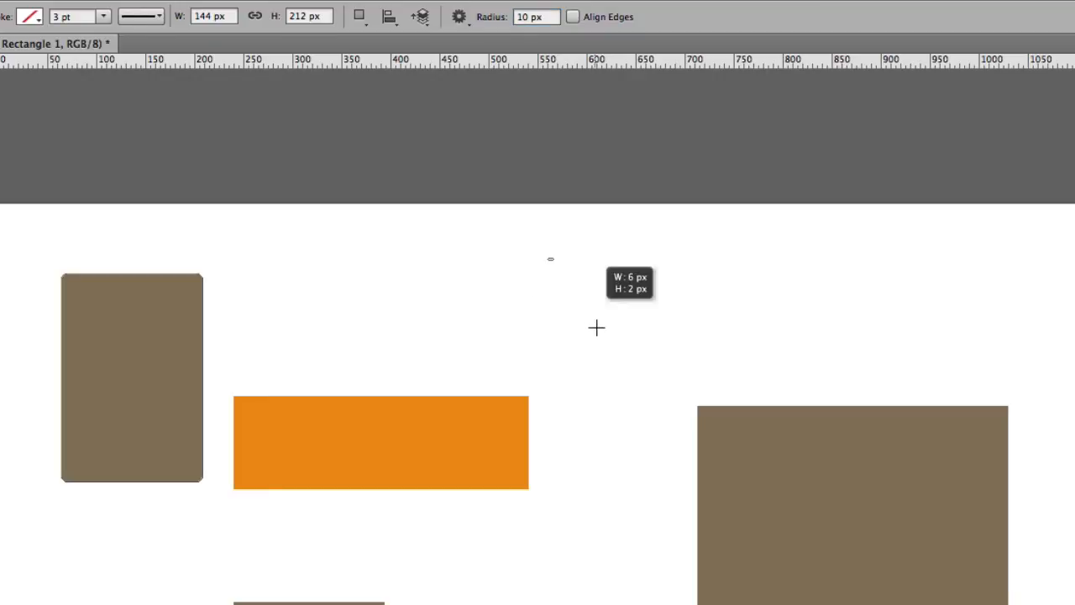
{"action": "left_click", "coordinate": [581, 309]}
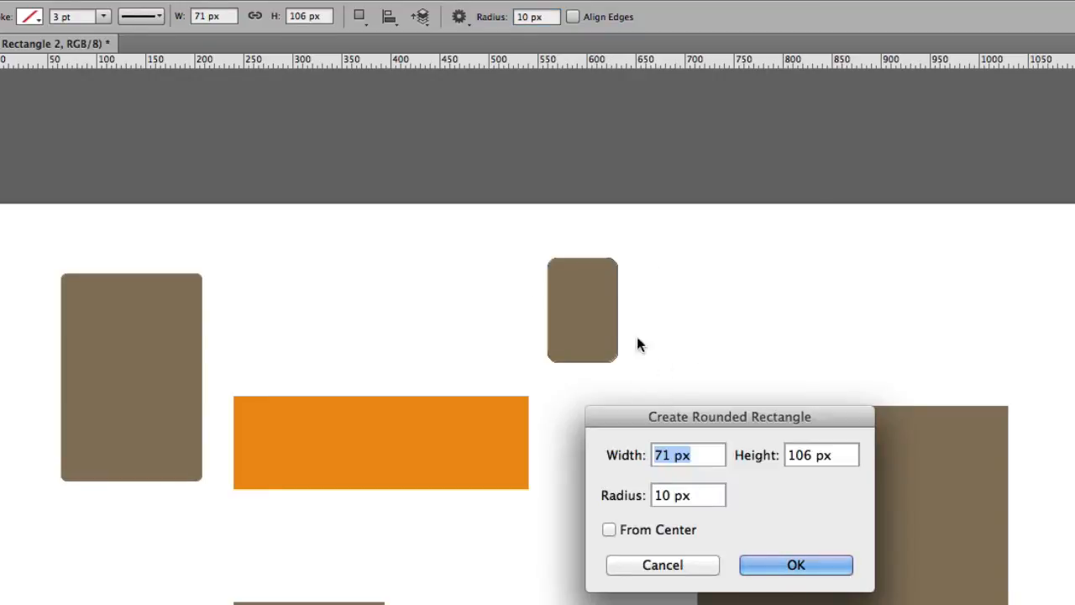
{"action": "mouse_move", "coordinate": [668, 484]}
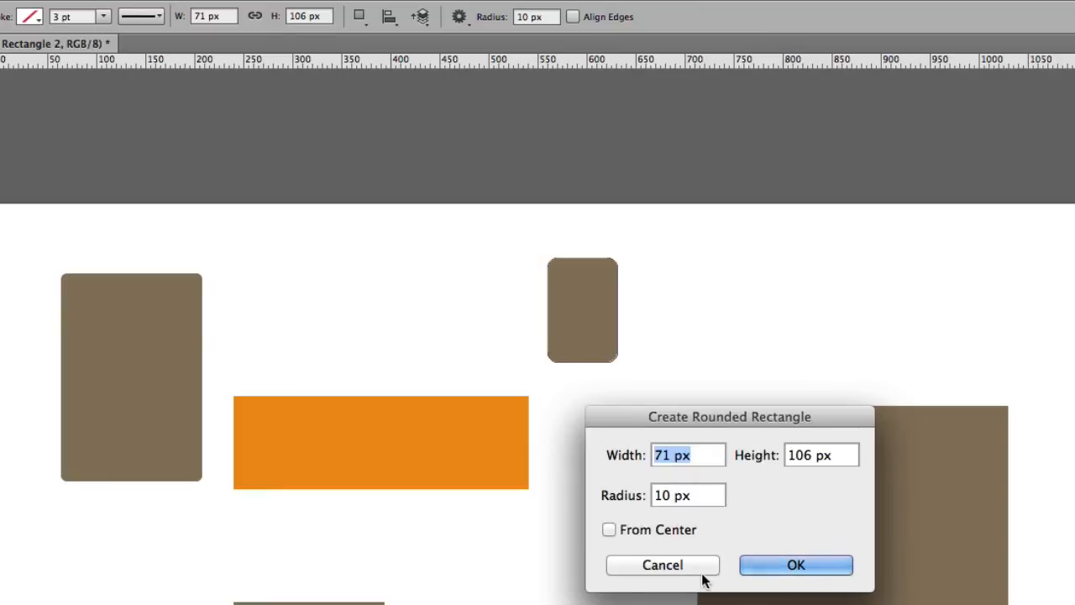
{"action": "left_click", "coordinate": [797, 564]}
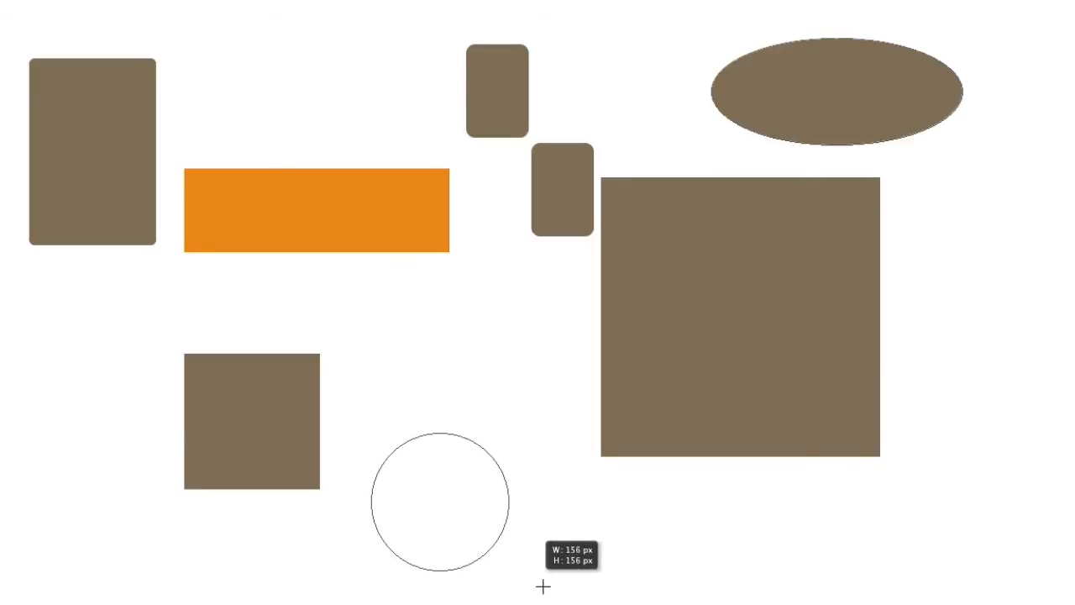
Reopen the shape tool flyout after drawing the ellipse and circle
{"action": "left_click", "coordinate": [18, 274]}
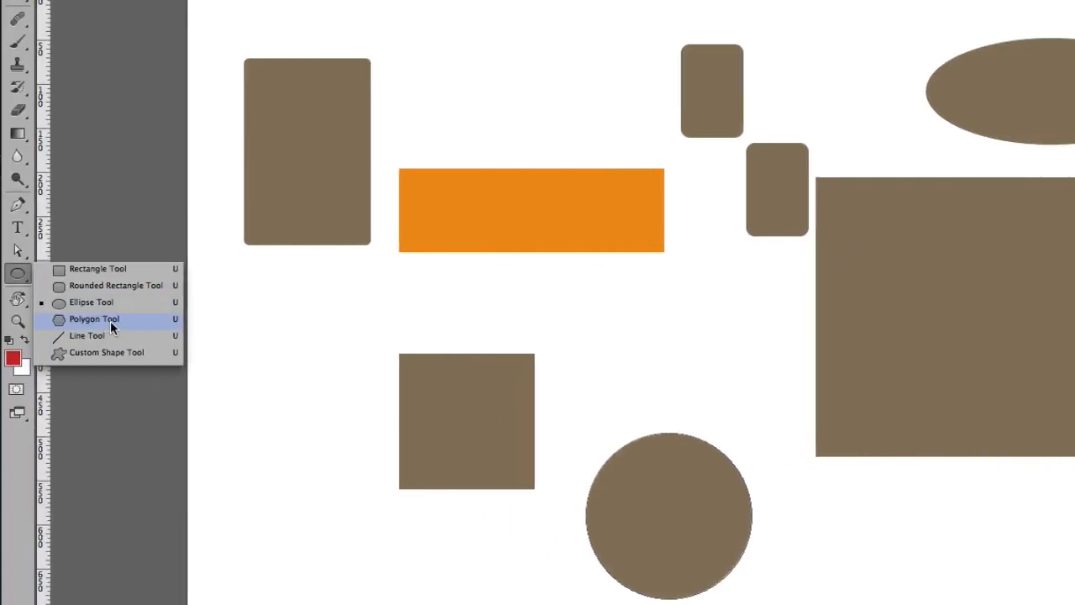
Switch to the Polygon Tool to draw a small pentagon near the top edge
{"action": "left_click", "coordinate": [94, 319]}
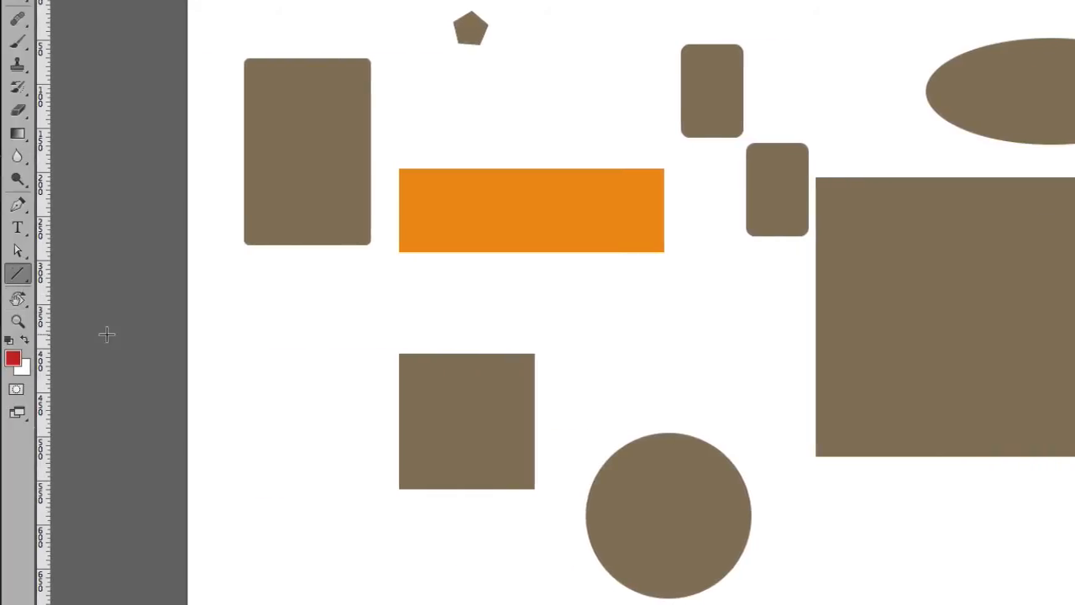
Draw a thin horizontal line beneath the orange bar, then choose the Custom Shape Tool
{"action": "left_click_drag", "start_coordinate": [289, 299], "coordinate": [613, 306]}
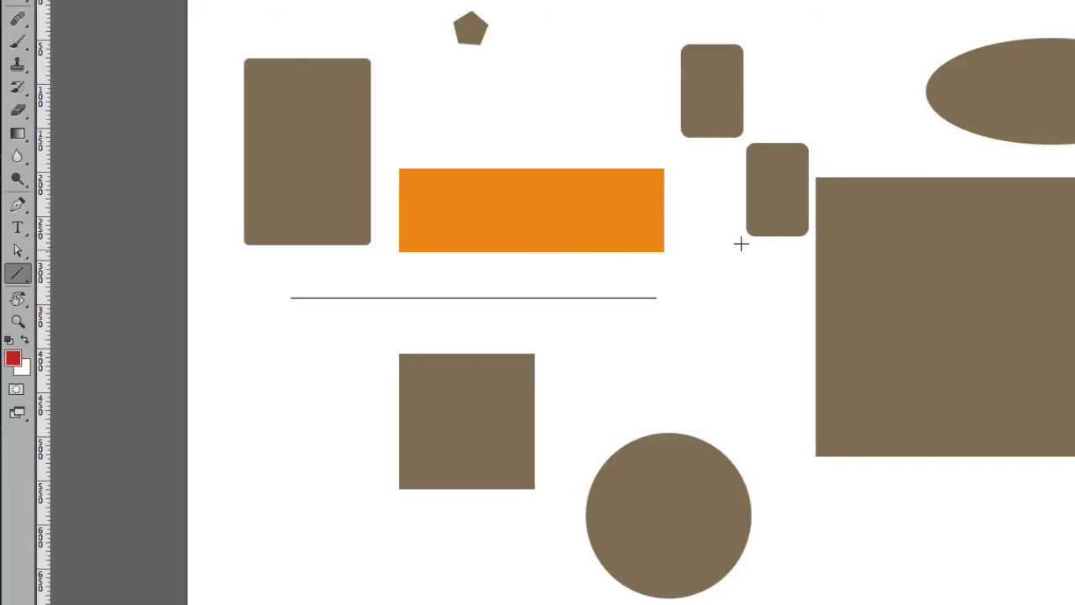
{"action": "left_click", "coordinate": [17, 275]}
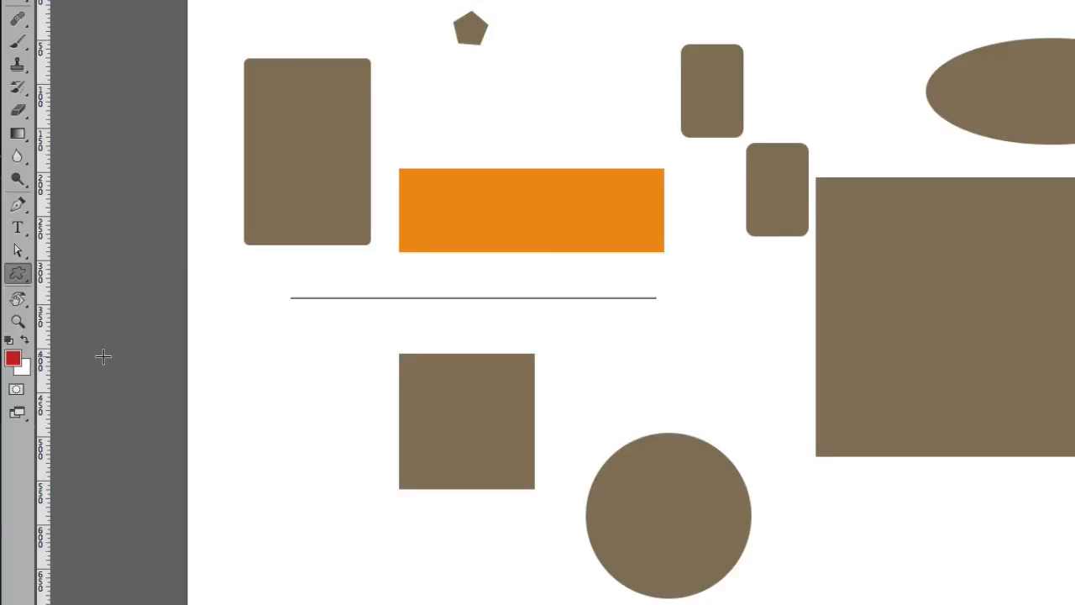
{"action": "mouse_move", "coordinate": [267, 247]}
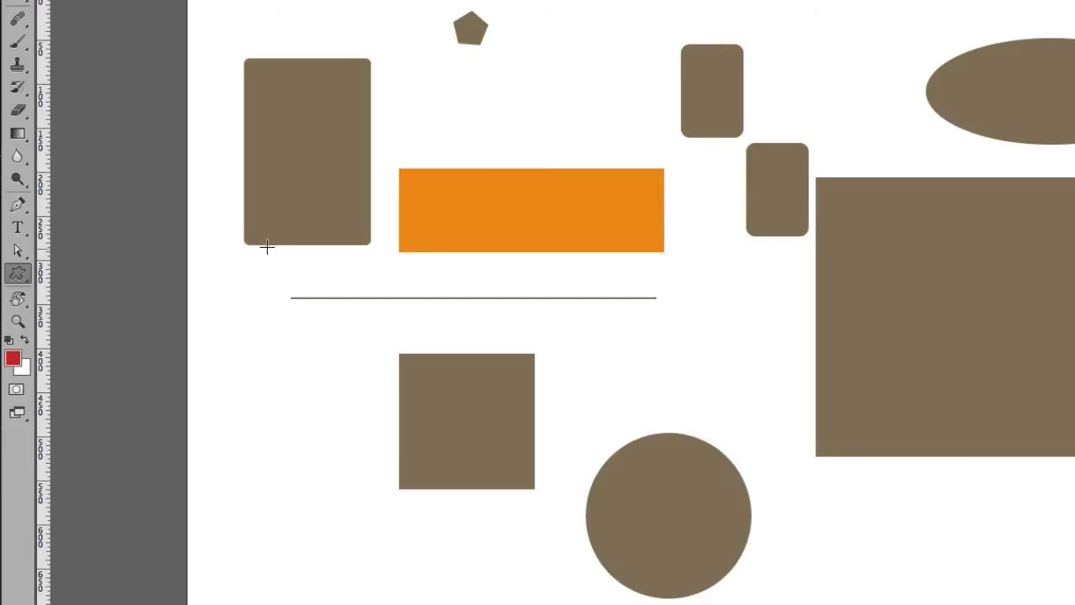
{"action": "mouse_move", "coordinate": [298, 348]}
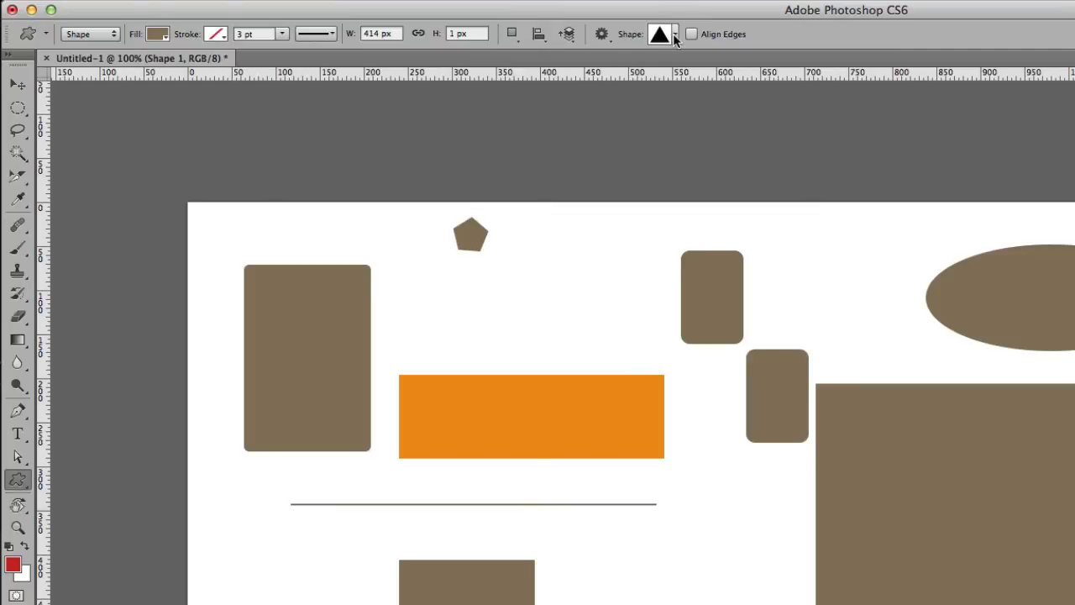
Pick the question-mark shape from the custom shape gallery
{"action": "left_click", "coordinate": [672, 33]}
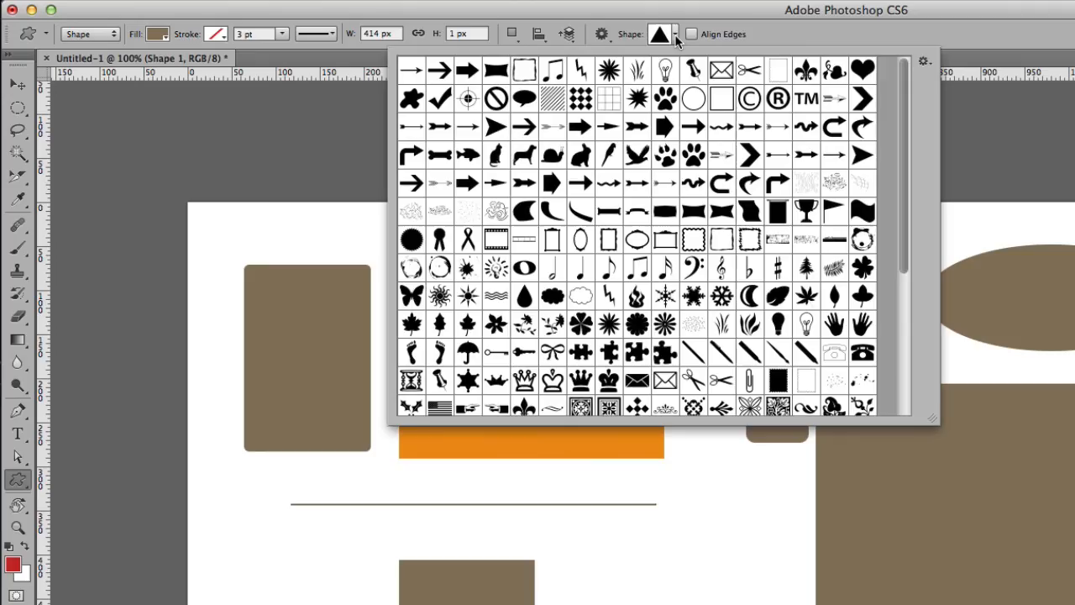
{"action": "mouse_move", "coordinate": [592, 194]}
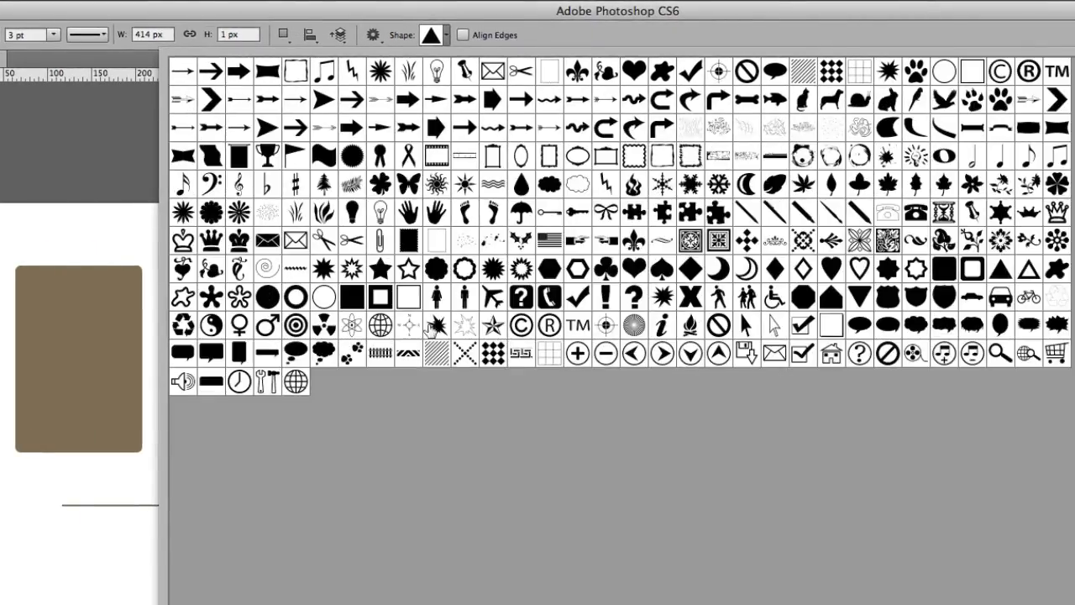
{"action": "left_click", "coordinate": [520, 298]}
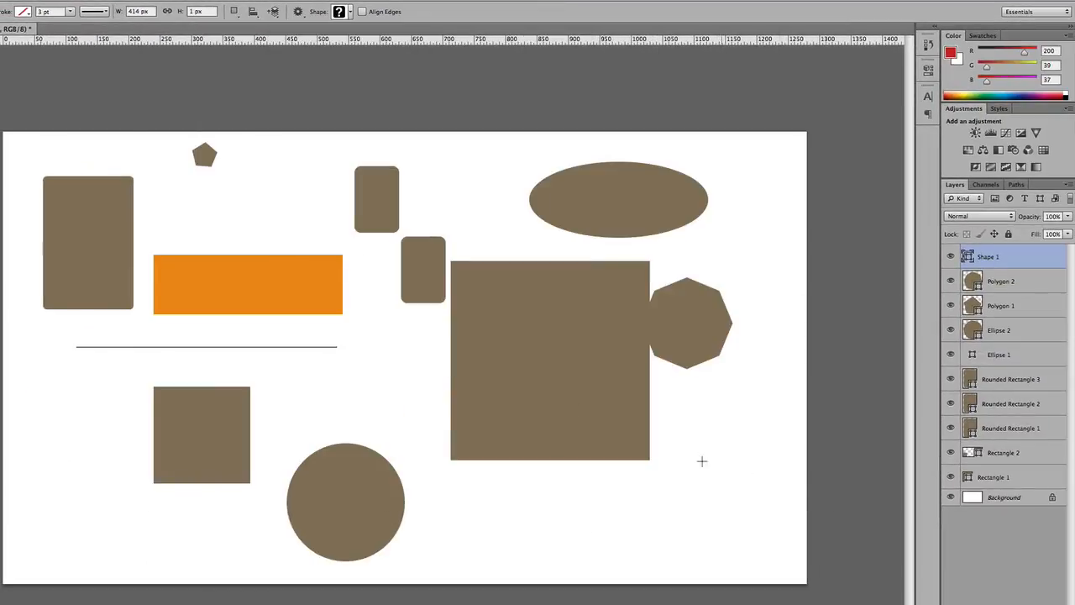
Shift-drag a brown question-mark custom shape at the bottom right of the canvas
{"action": "left_click_drag", "start_coordinate": [678, 445], "coordinate": [755, 529]}
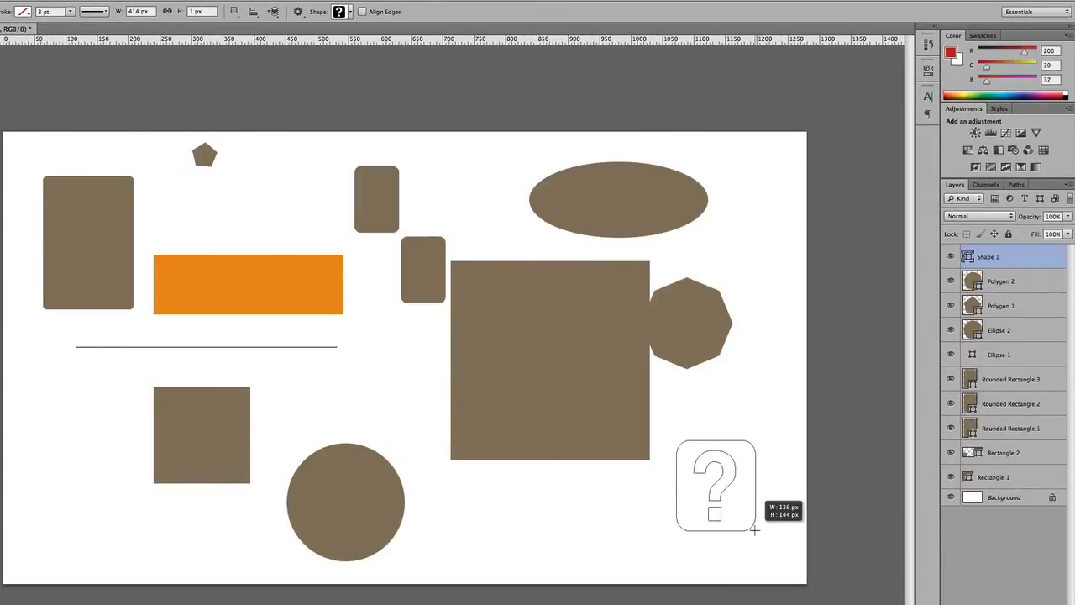
{"action": "left_click_drag", "start_coordinate": [755, 529], "coordinate": [771, 534]}
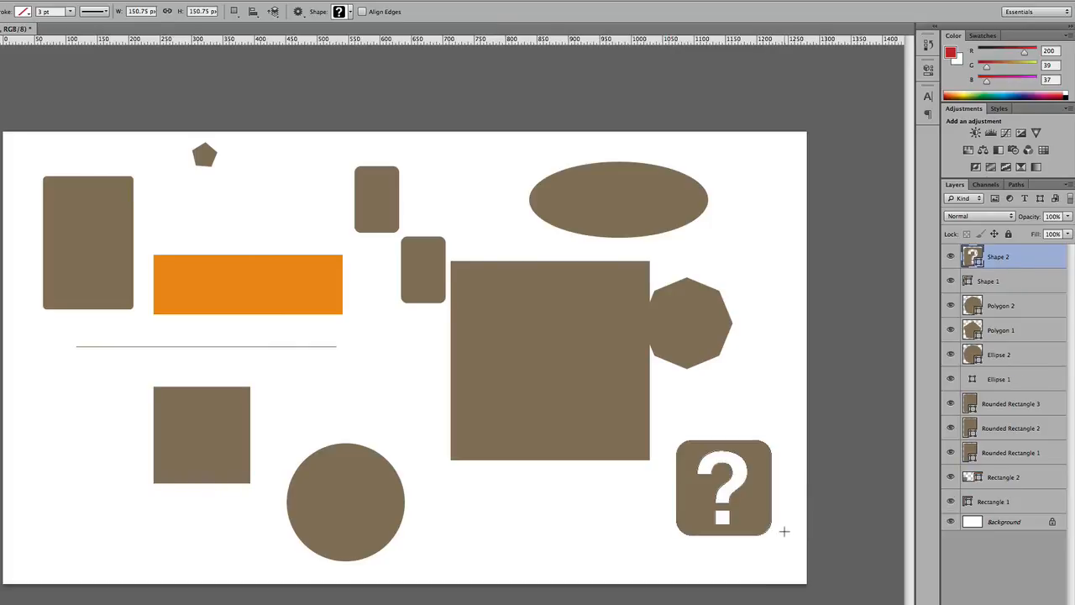
{"action": "mouse_move", "coordinate": [739, 480]}
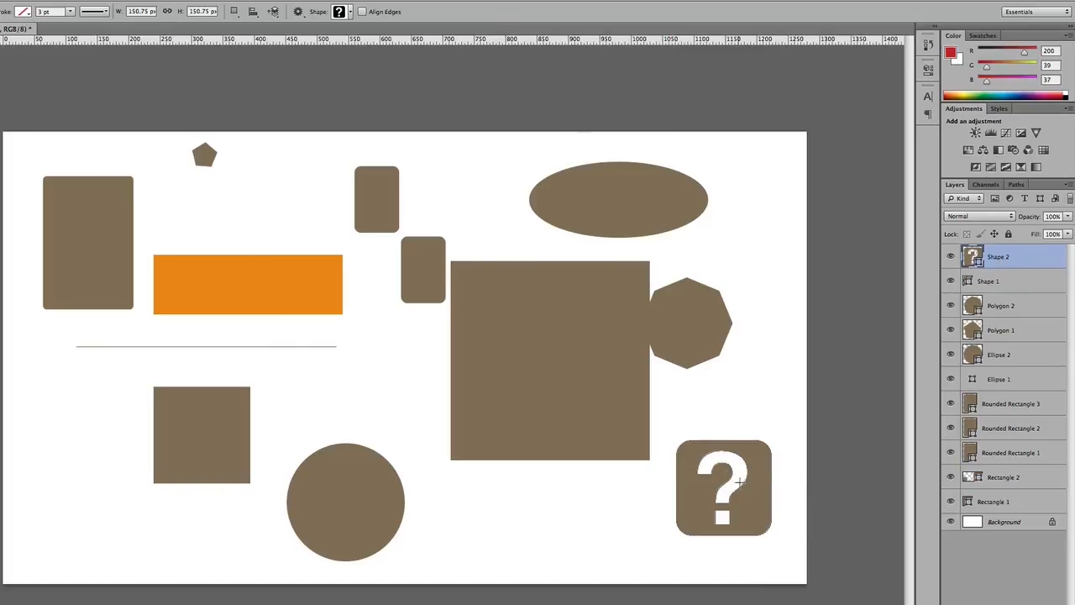